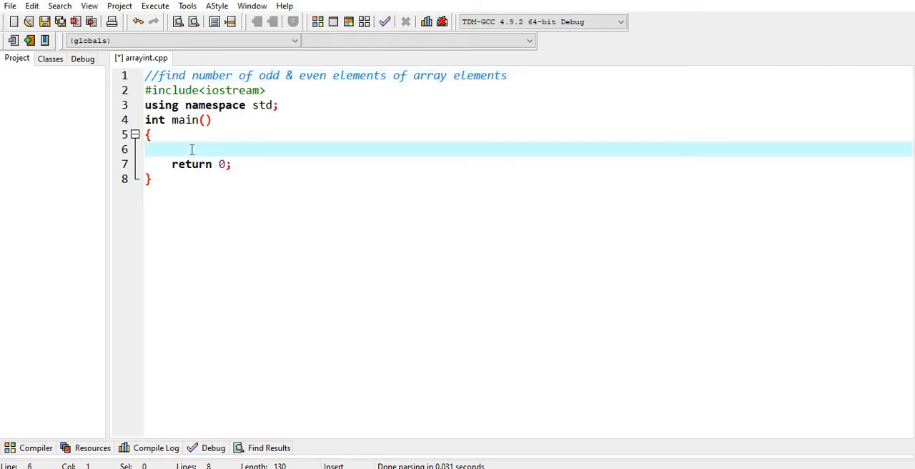
# Declare the five-element integer array int arr[5]; in main.
pyautogui.write('int')
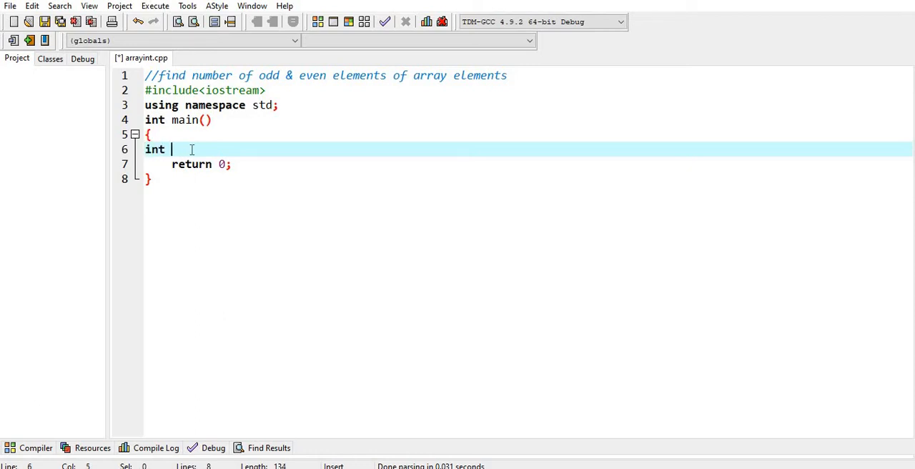
pyautogui.write('arr')
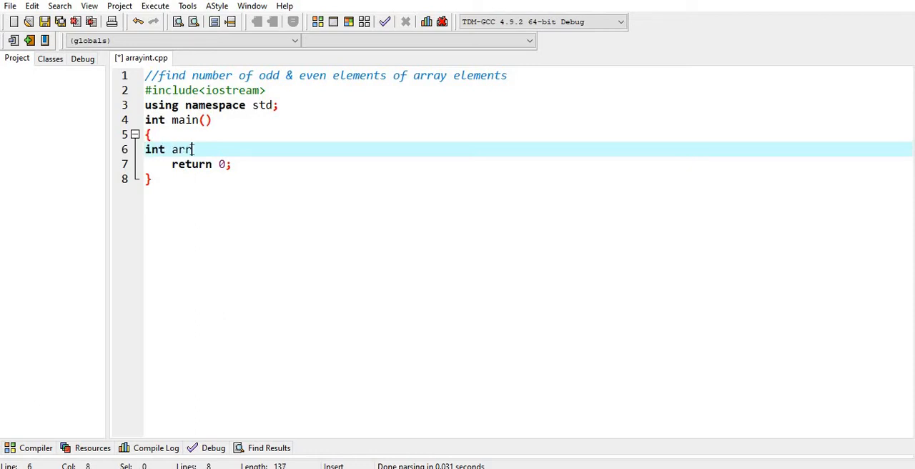
pyautogui.write('[5];')
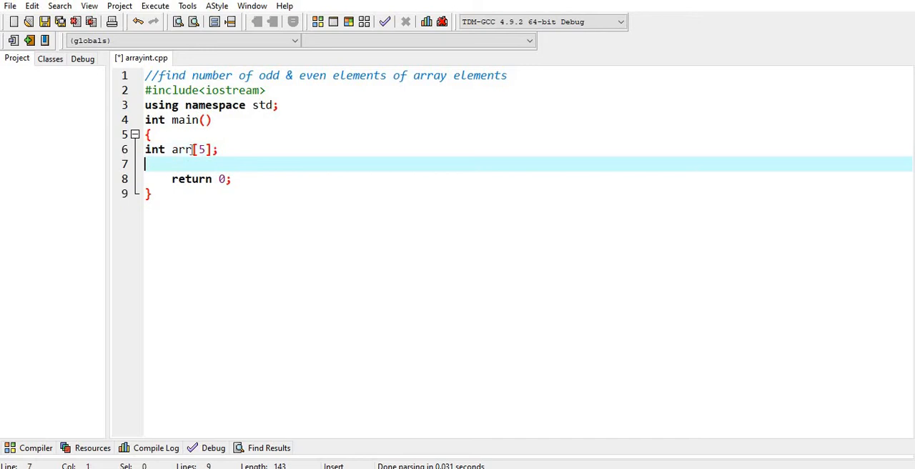
# Print the prompt "Enter values " followed by endl.
pyautogui.write('cout<<"')
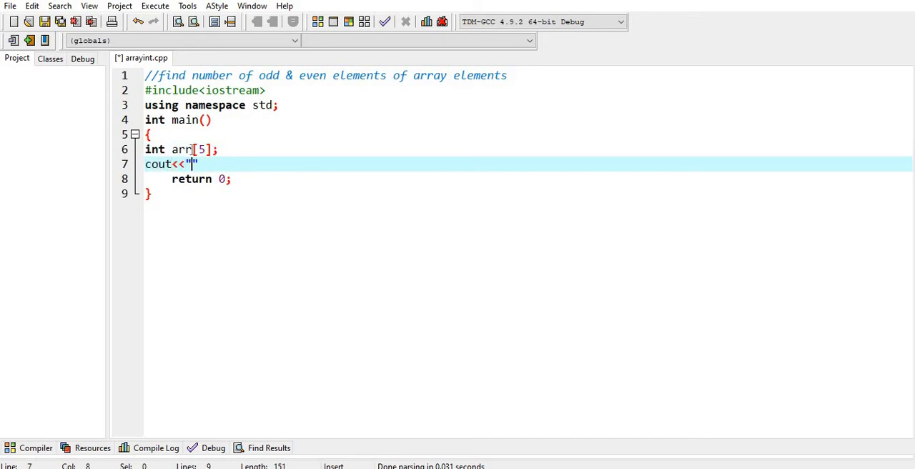
pyautogui.write('Enter va')
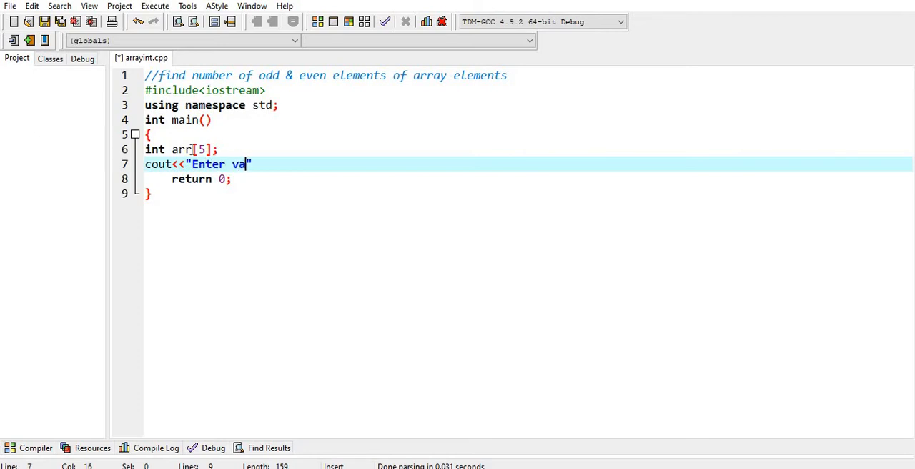
pyautogui.write('lues "<')
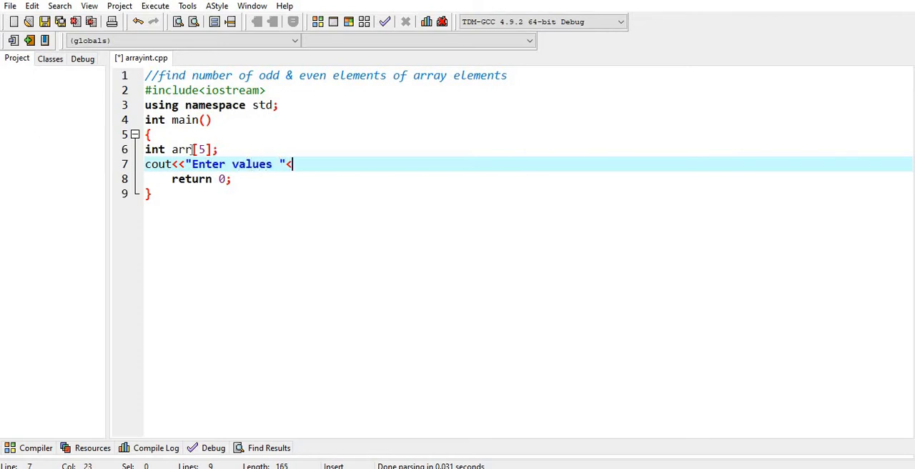
pyautogui.write('<endl;')
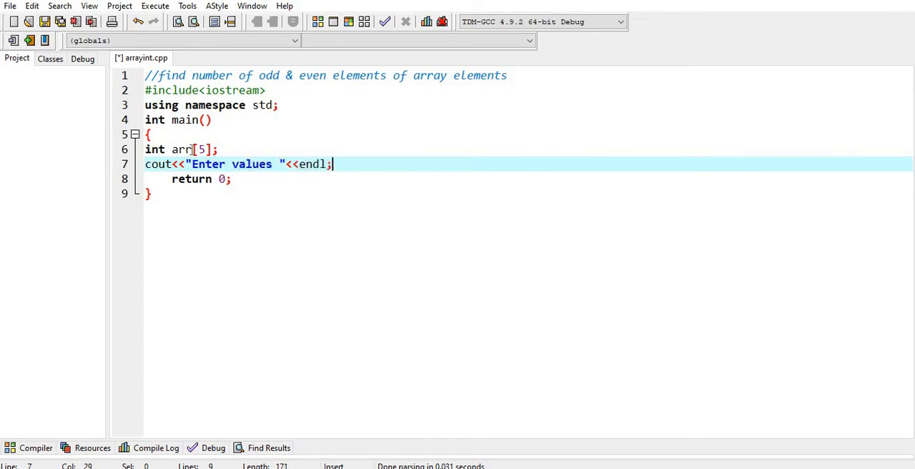
# Add a for(int i=0; i<5; i++) loop reading cin>>arr[i], then start a second for.
pyautogui.write('for(in t)')
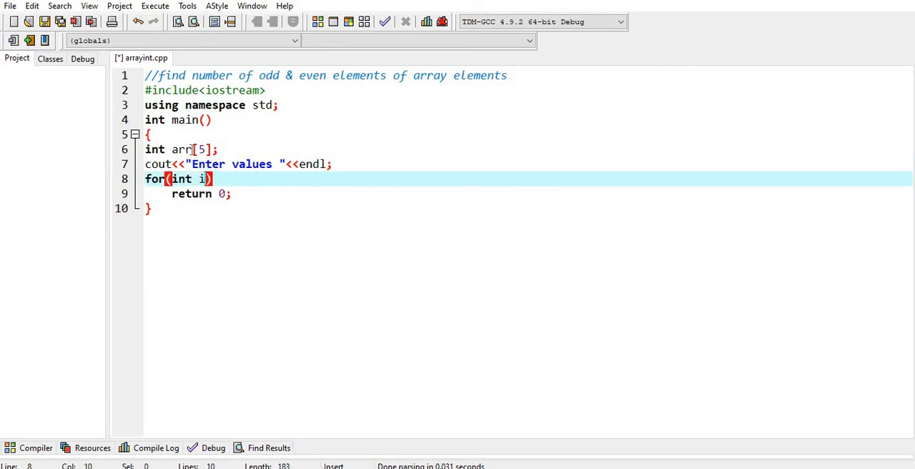
pyautogui.write('=0; i<4')
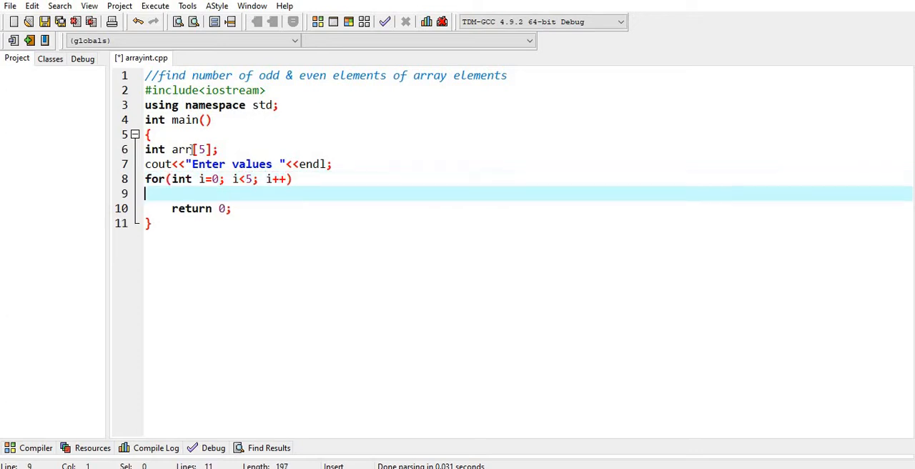
pyautogui.write('cin>>')
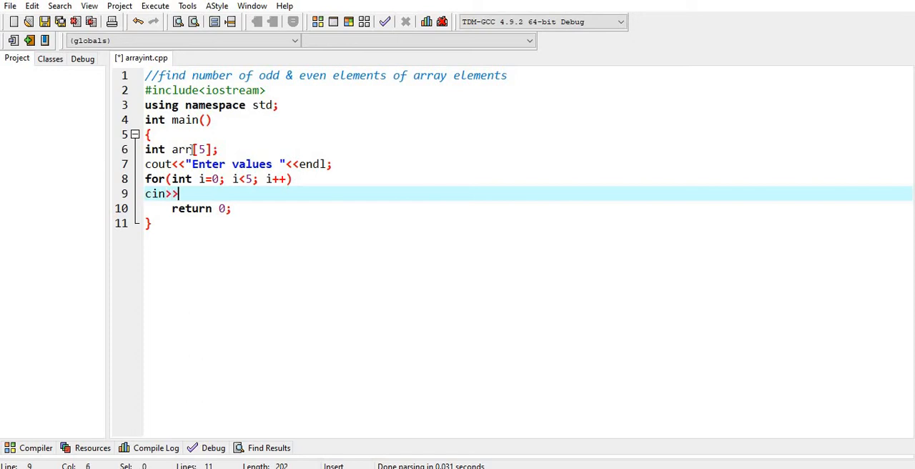
pyautogui.write('arr[i]')
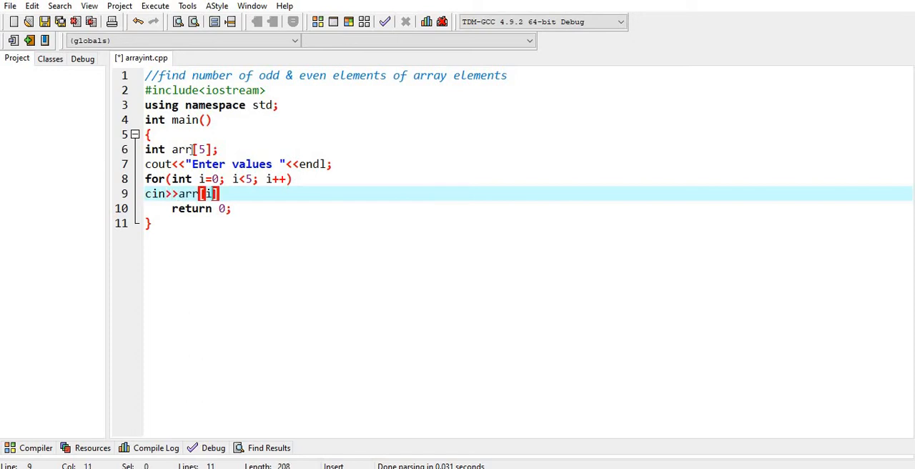
pyautogui.write('for(int i=0; i')
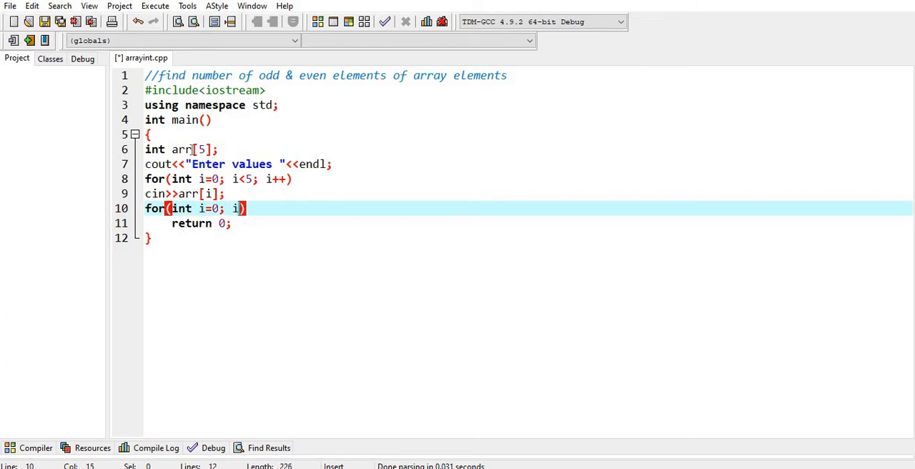
# Finish the second header with i<5; i++ and print cout<<arr[i] inside it.
pyautogui.write('<5; i++')
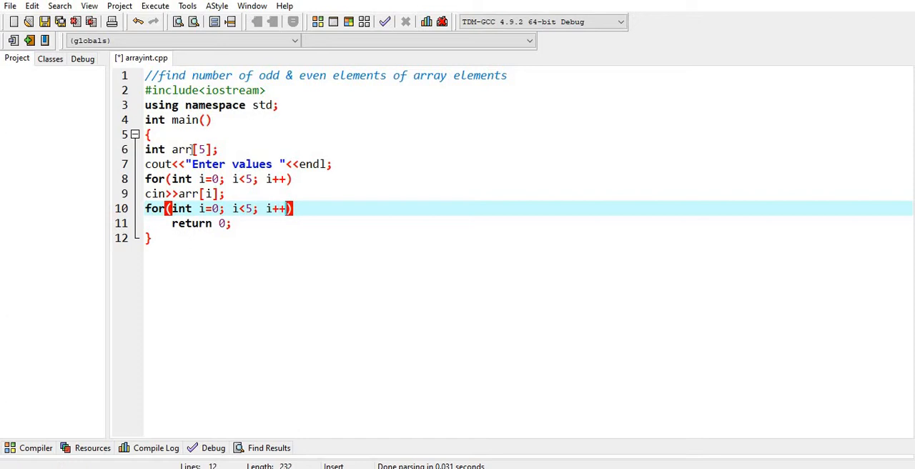
pyautogui.write('cout')
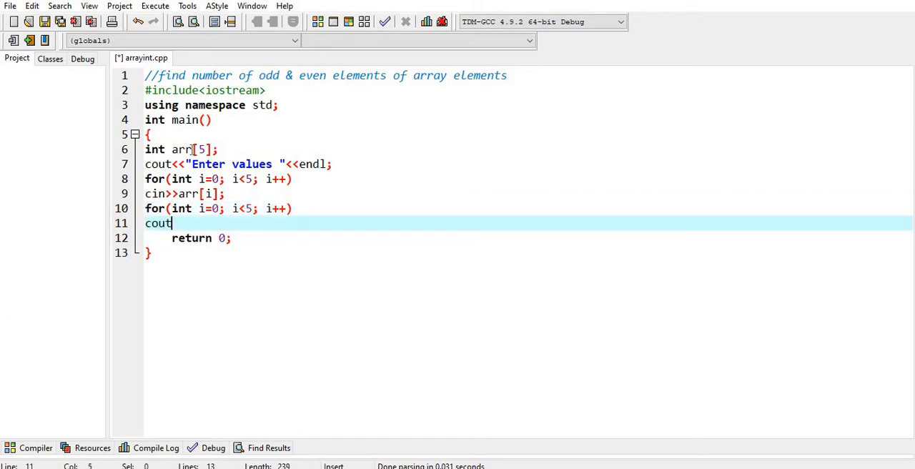
pyautogui.write('<<arr[i]<<endl;')
pyautogui.click(182, 149)
pyautogui.write(', ')
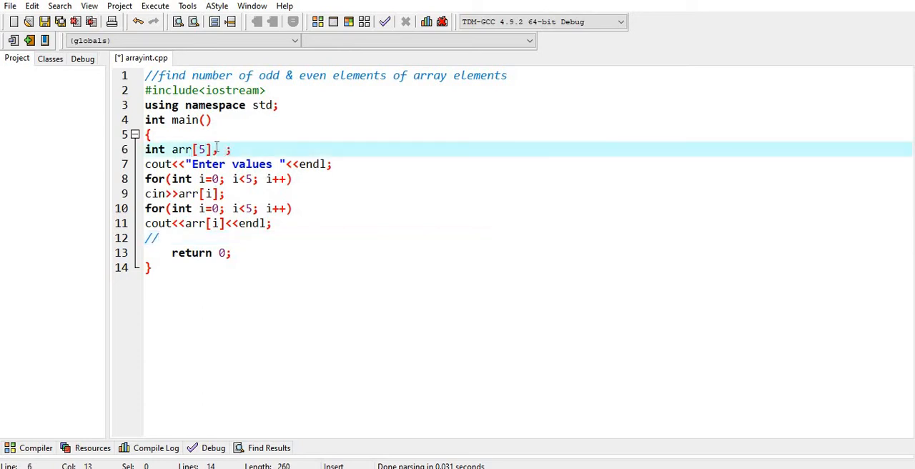
# Declare the even=0 and odd counters and write a third for loop header.
pyautogui.write('even')
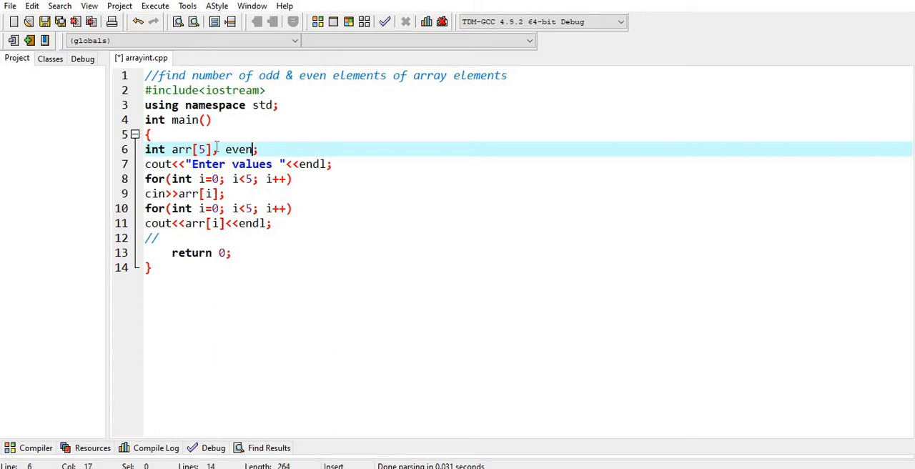
pyautogui.write('=0 ,')
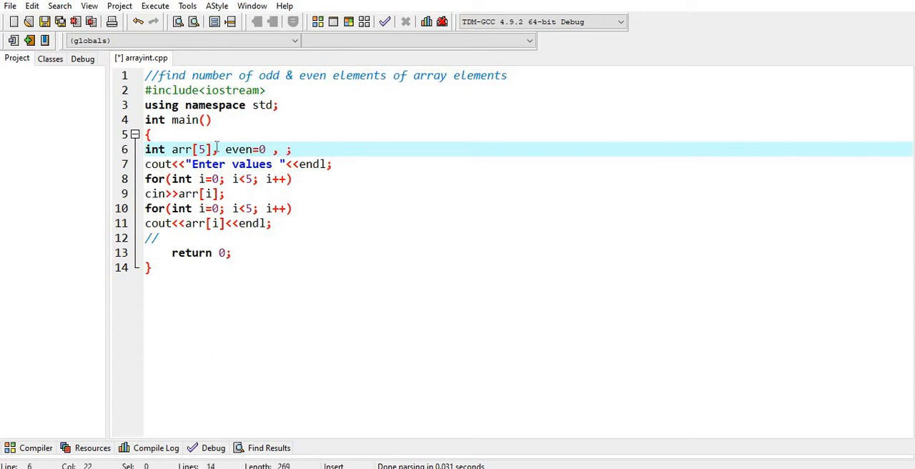
pyautogui.write('odd=0')
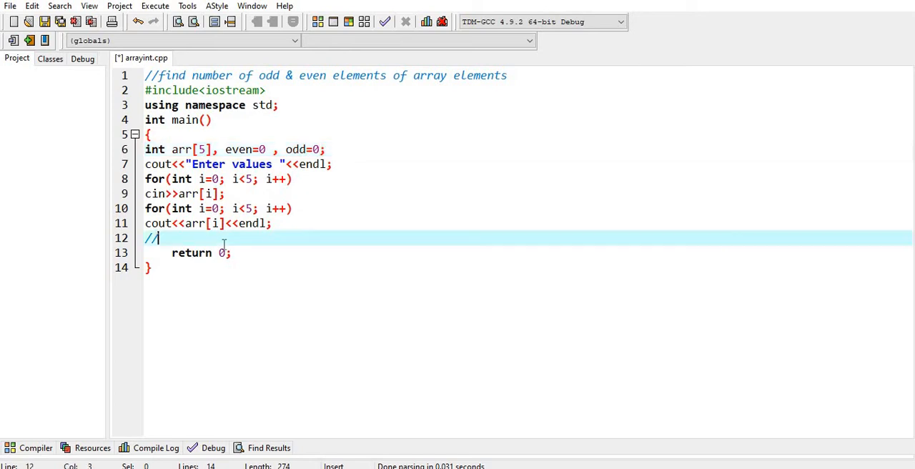
pyautogui.write('for(i)')
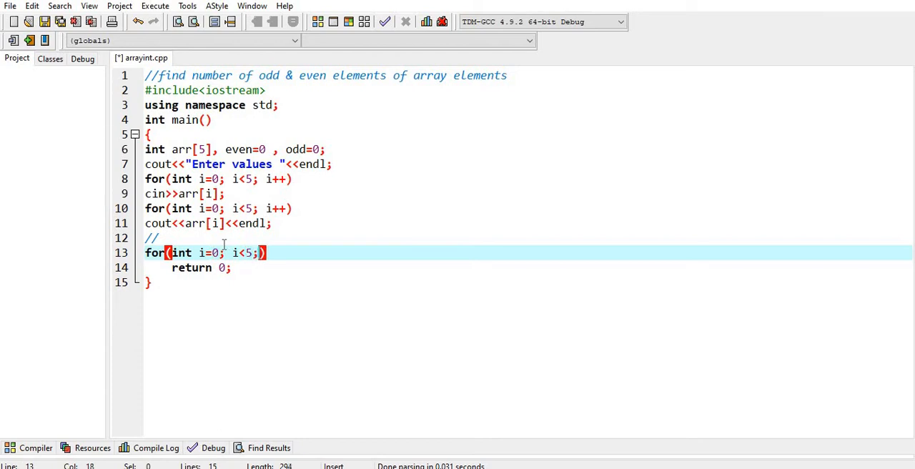
pyautogui.write('i++)')
pyautogui.write('if(')
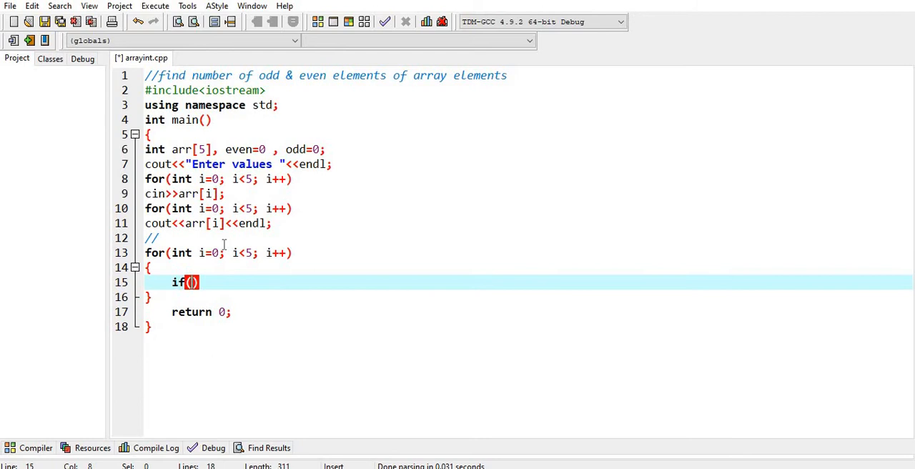
# Increment even++ when arr[i]%2==0.
pyautogui.write('s')
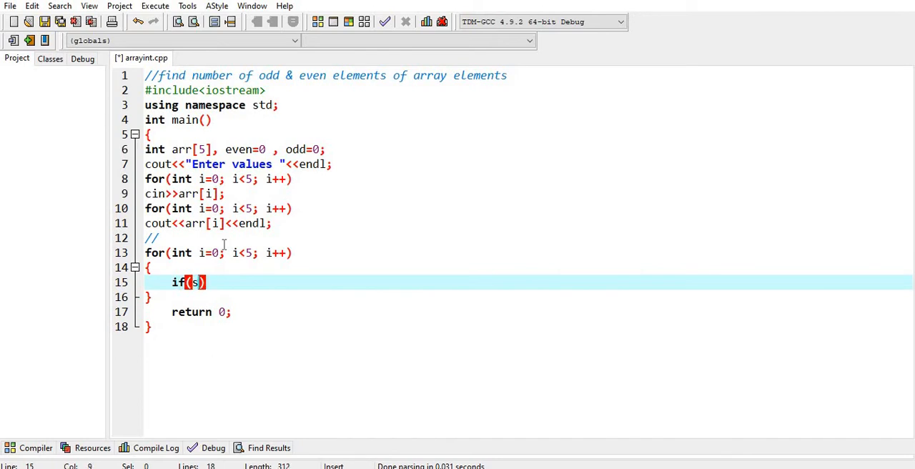
pyautogui.write('arr[i')
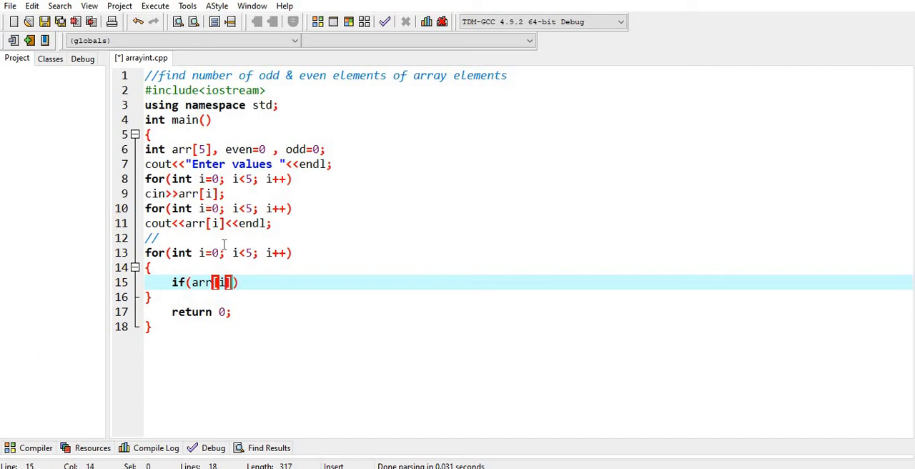
pyautogui.write('%2=')
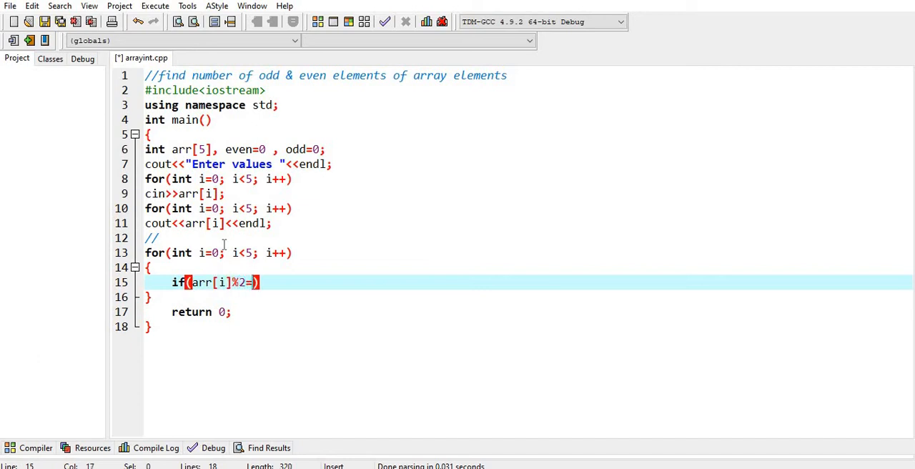
pyautogui.write('=0')
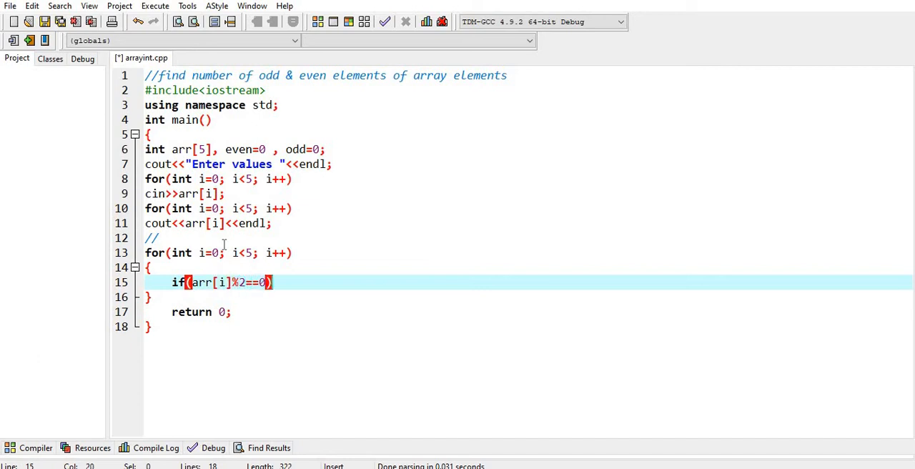
pyautogui.write('even')
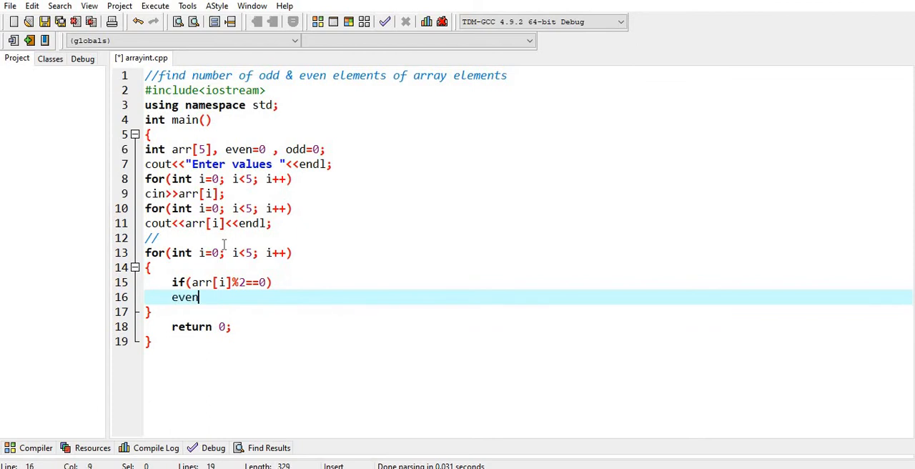
pyautogui.write('++;')
pyautogui.write('if')
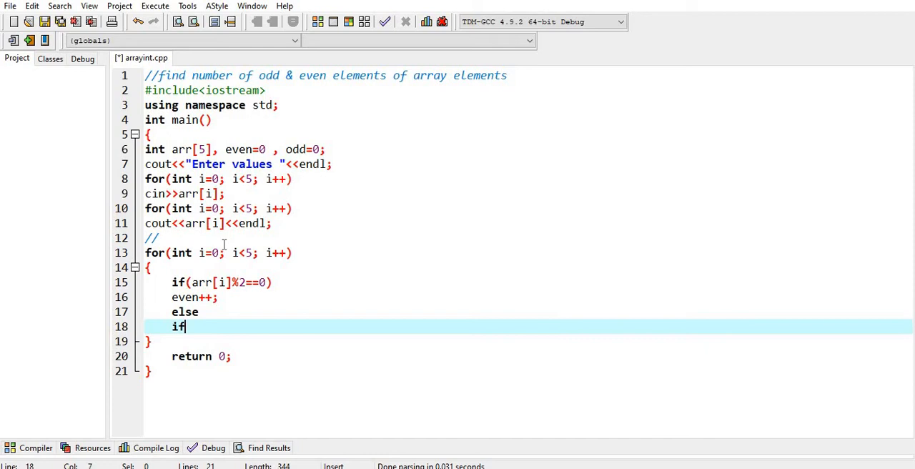
# Add else if(arr[i]%2!=0) with odd++ for the remaining elements.
pyautogui.write('()')
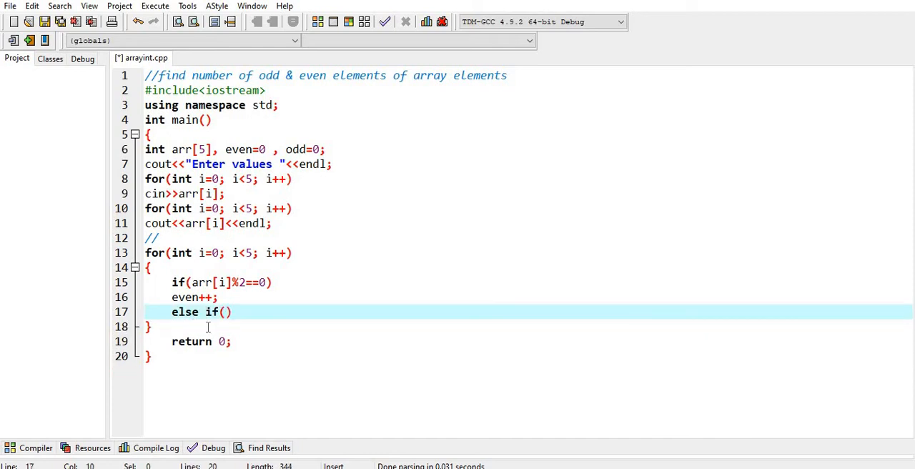
pyautogui.write('arr')
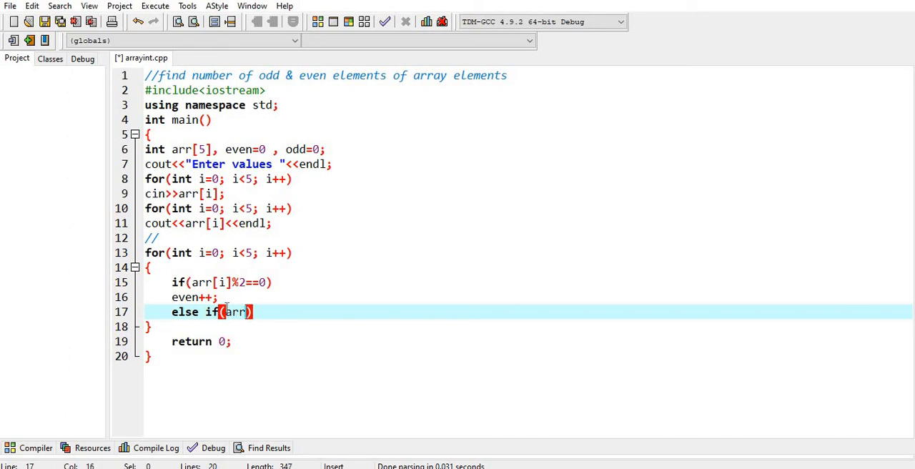
pyautogui.write('[i]')
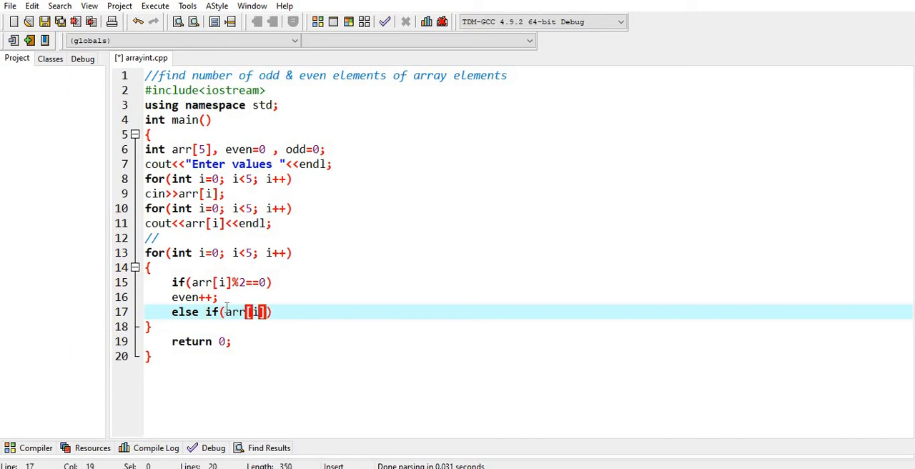
pyautogui.write('%2!')
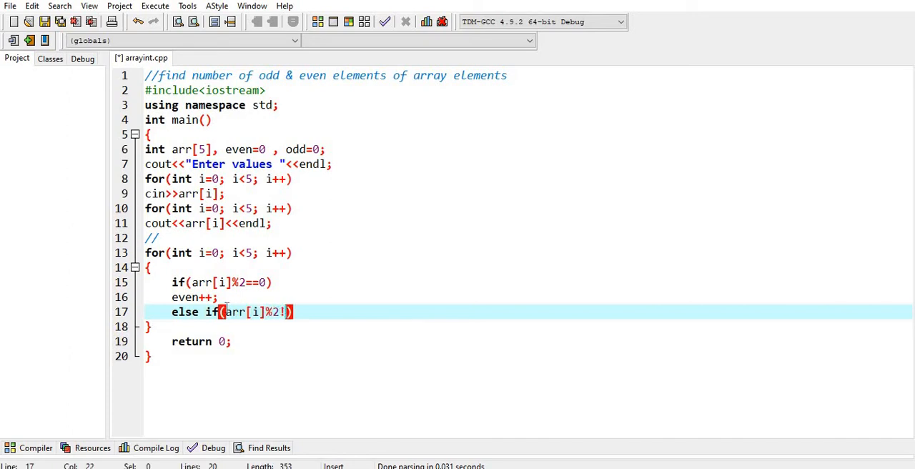
pyautogui.write('=0')
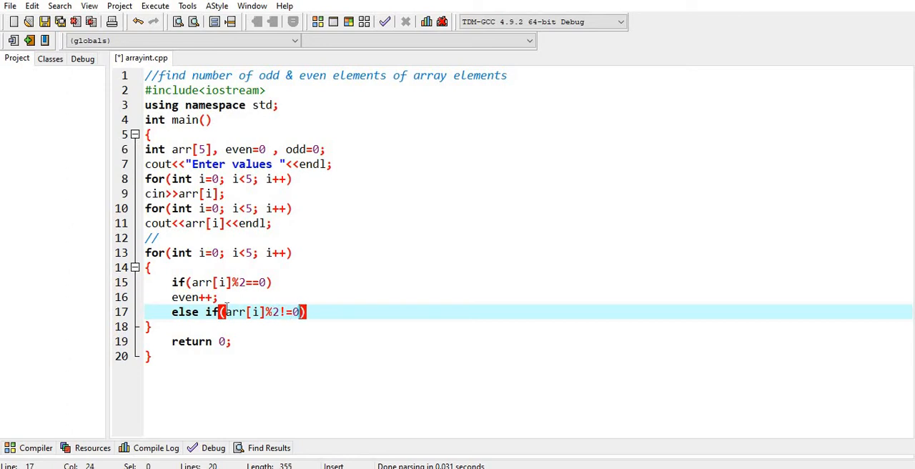
pyautogui.write('o')
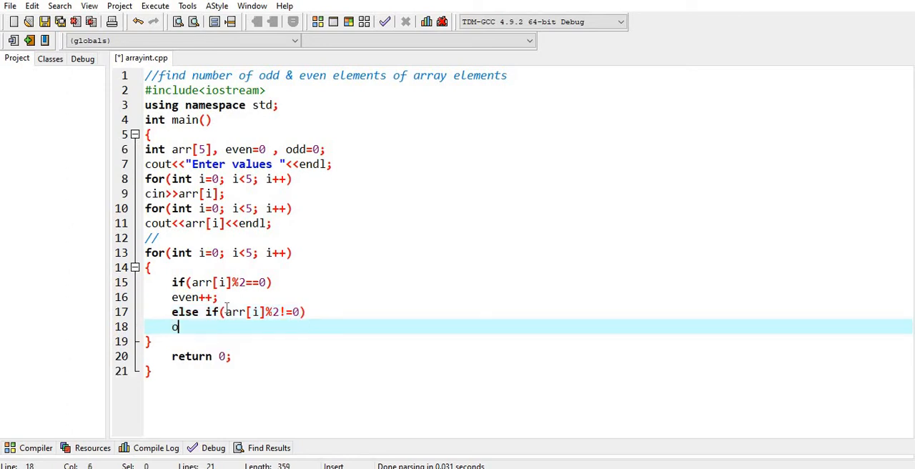
pyautogui.write('dd++;')
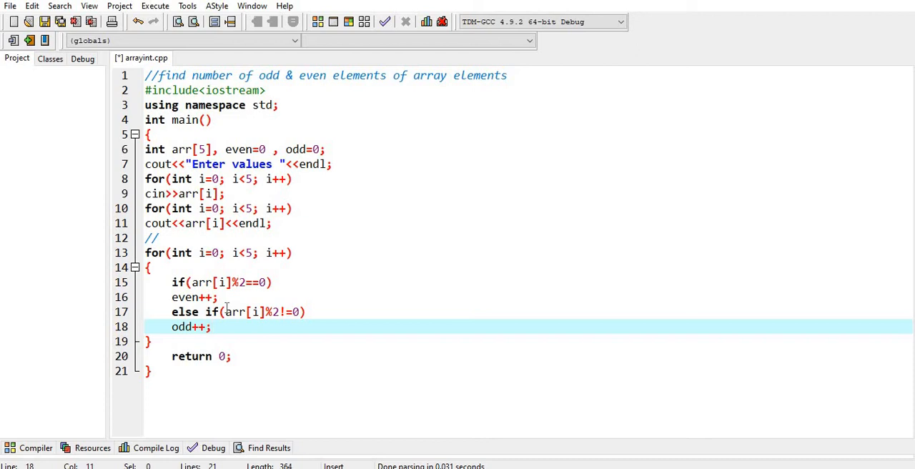
# Print "Number of odd elements : " with odd, " and even is : " with even, then endl.
pyautogui.write('cout')
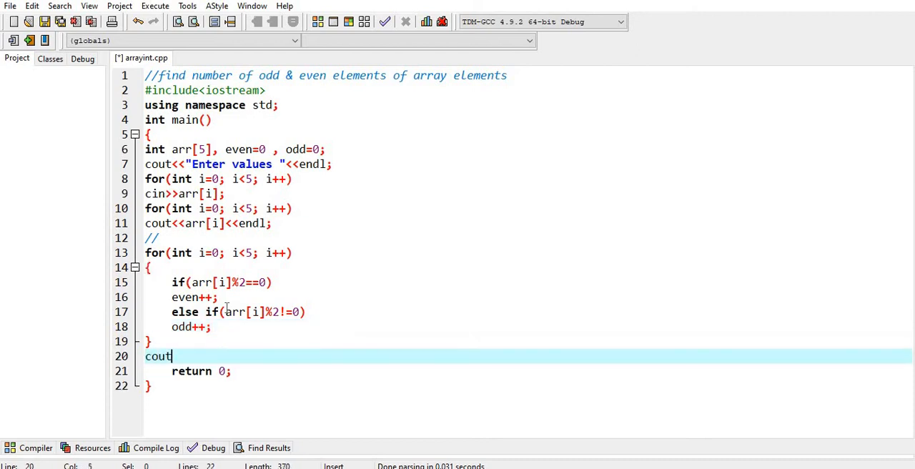
pyautogui.write('<<"Nu"')
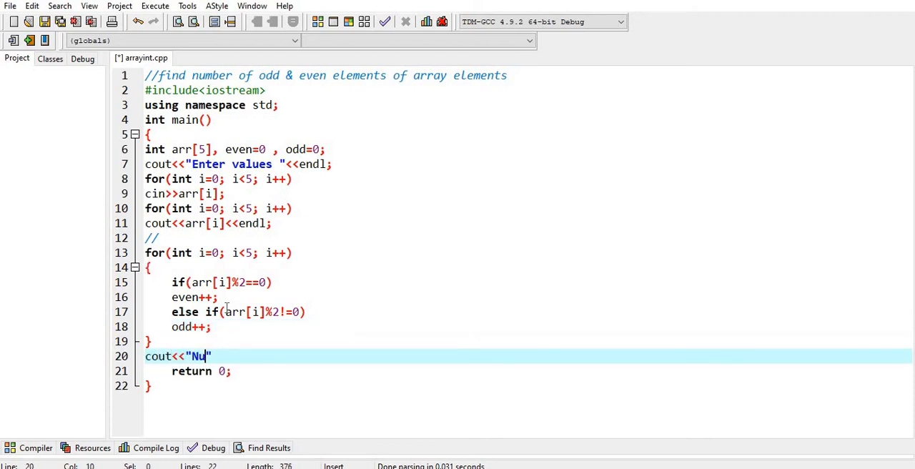
pyautogui.write('mber of')
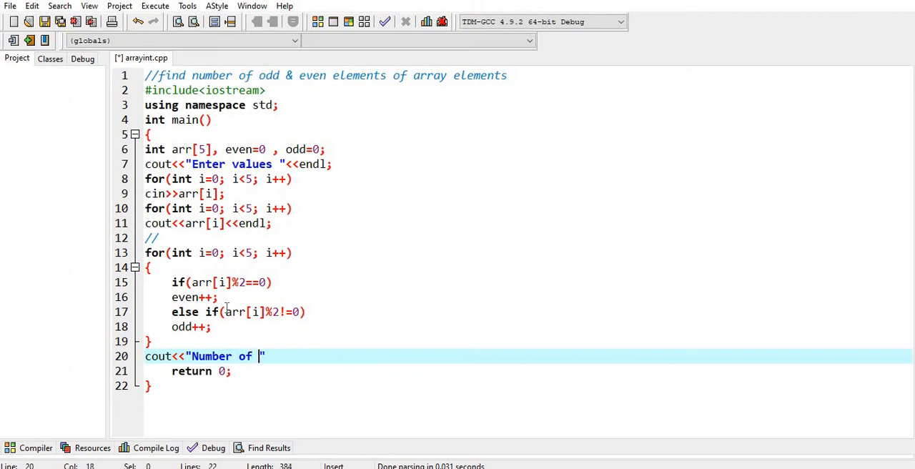
pyautogui.write('odd elem')
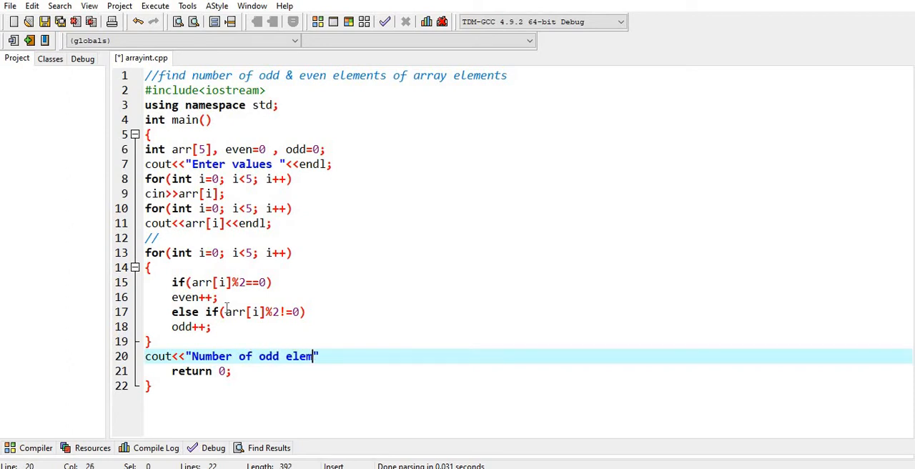
pyautogui.write('ents')
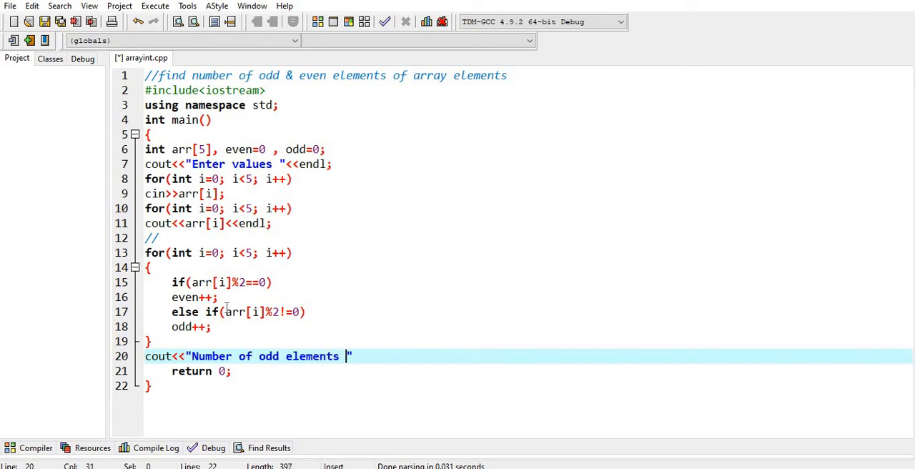
pyautogui.write(': "<<')
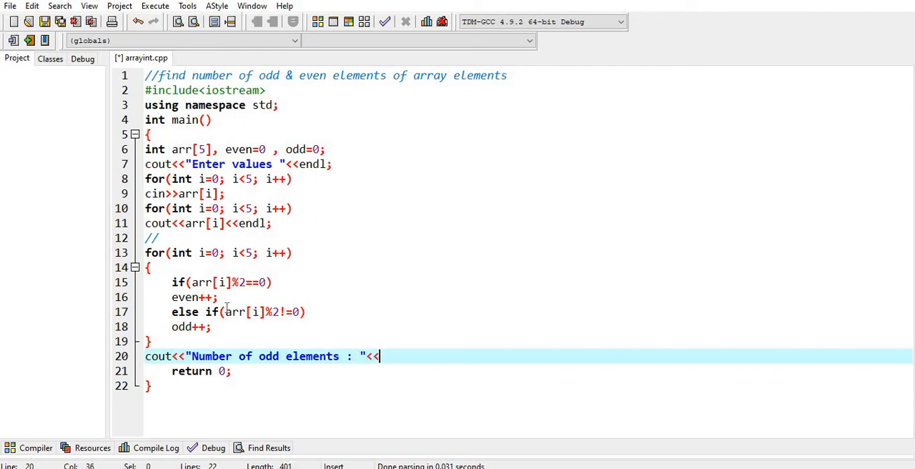
pyautogui.write('odd')
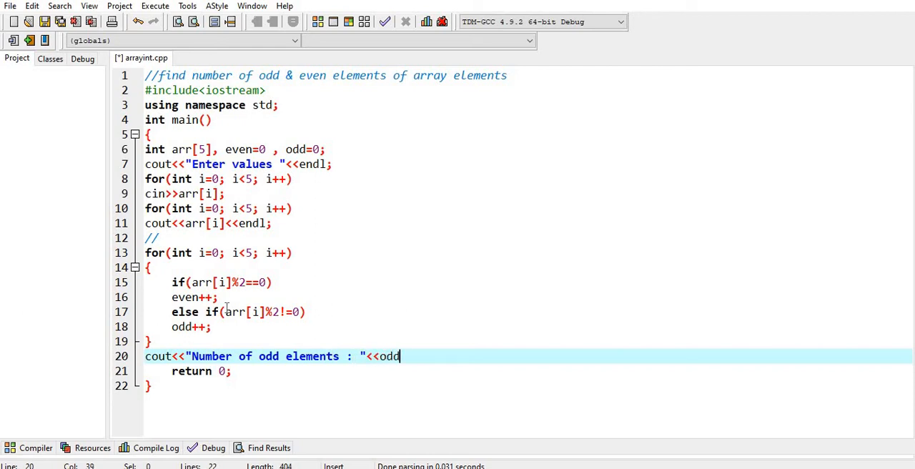
pyautogui.write('<<" and "')
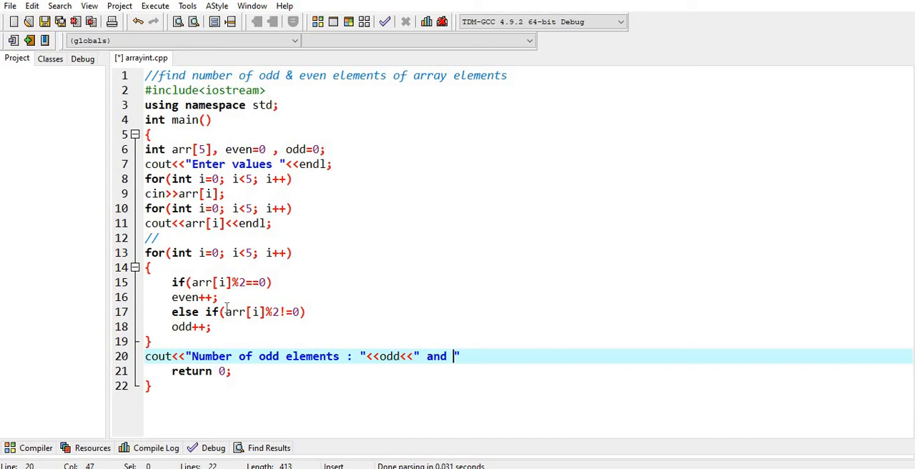
pyautogui.write('even is :')
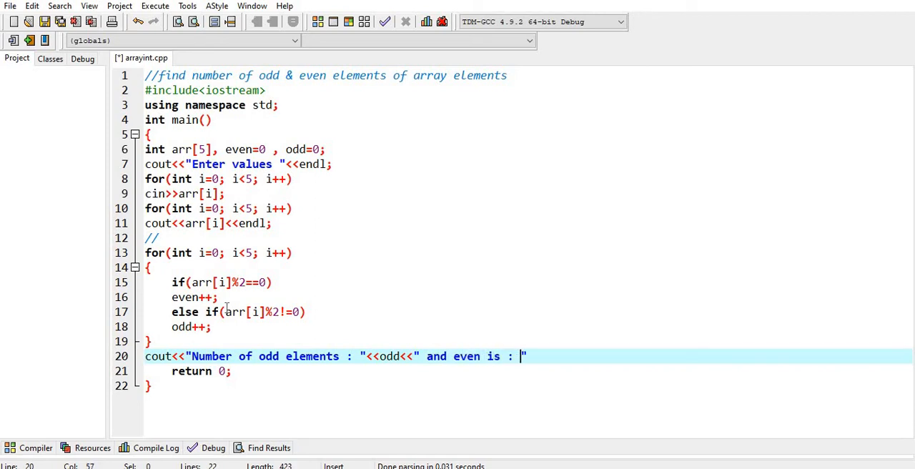
pyautogui.write('<<ev')
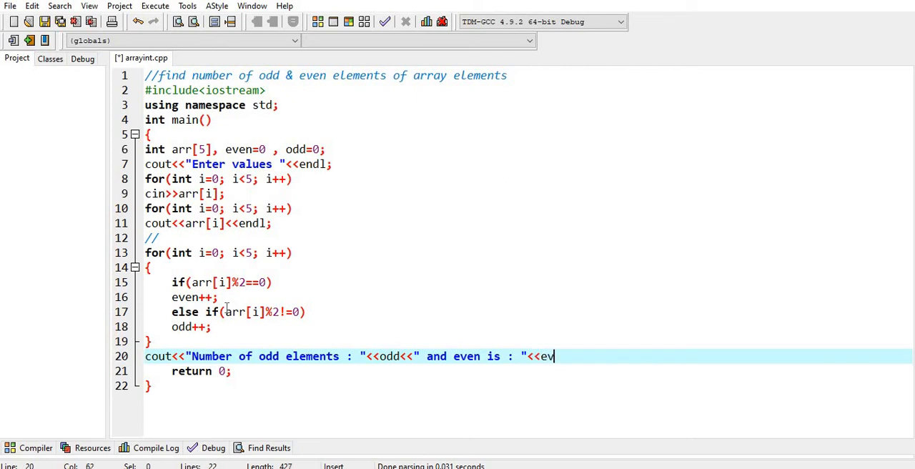
pyautogui.write('en<<endl;')
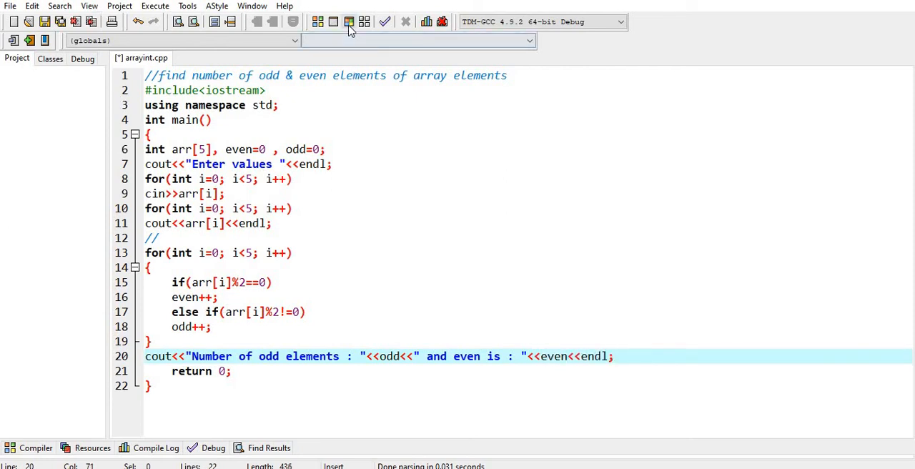
# Compile arrayint.cpp with 0 errors and 0 warnings and close the results panel.
pyautogui.click(349, 22)
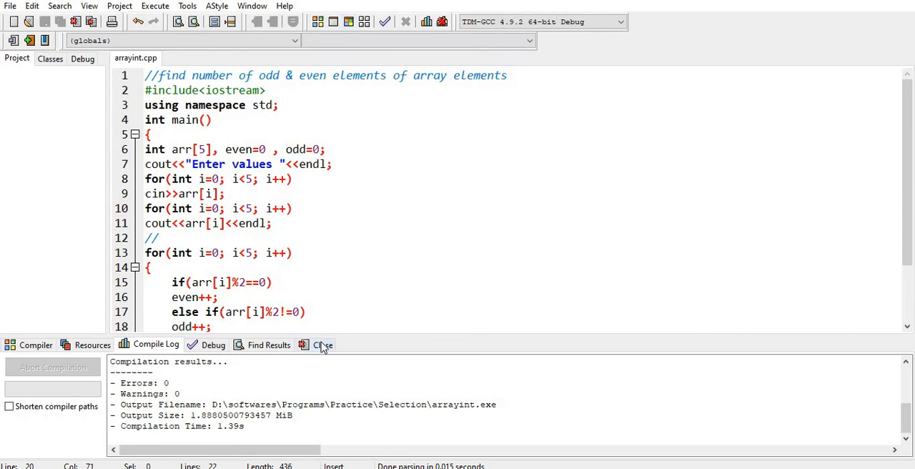
pyautogui.click(323, 344)
pyautogui.write('cout<<"')
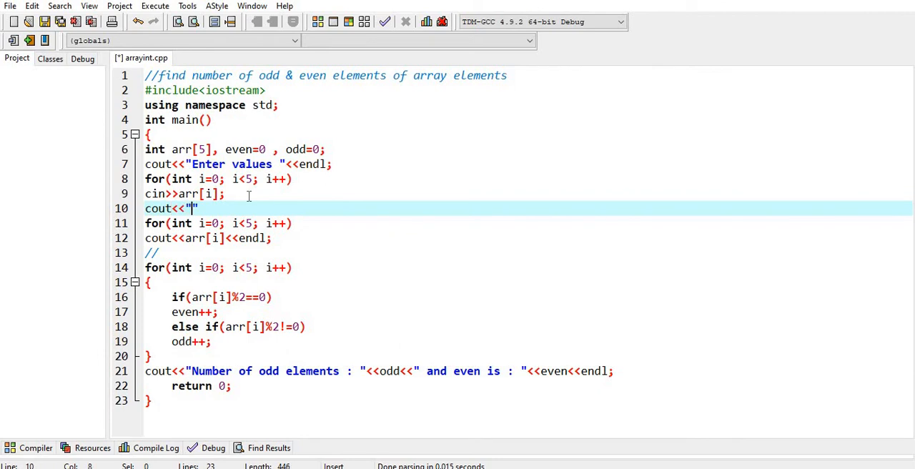
# Insert cout<<"Array elements are "<<endl; after the cin>>arr[i] loop.
pyautogui.write('Array elem')
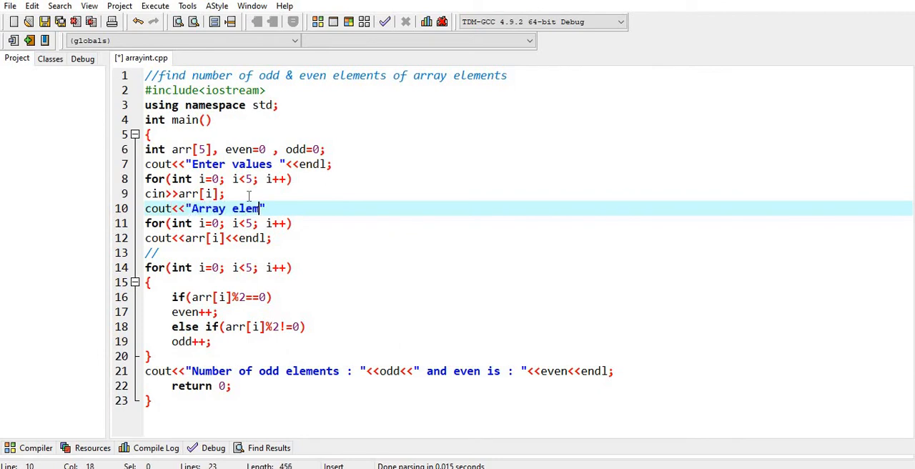
pyautogui.write('ents at')
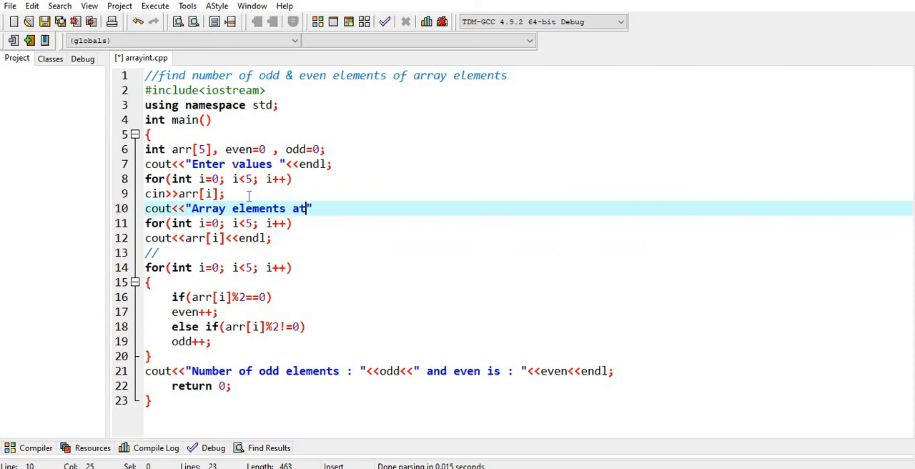
pyautogui.write('are')
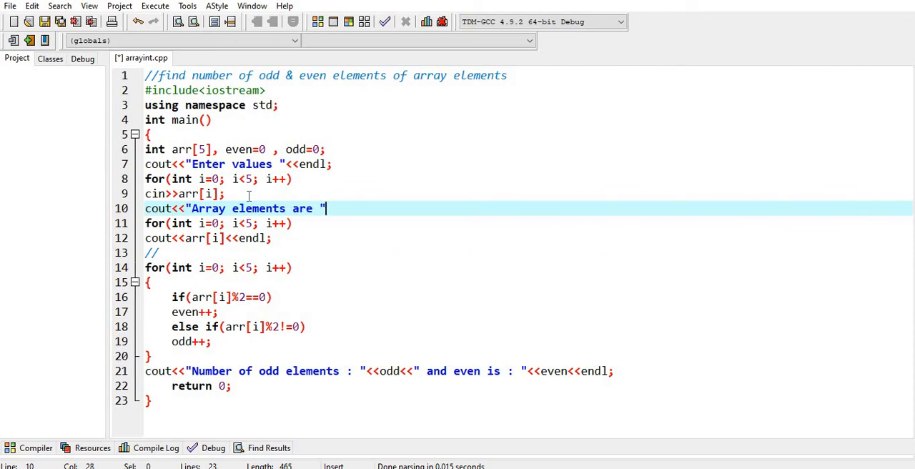
pyautogui.write('<<endl;')
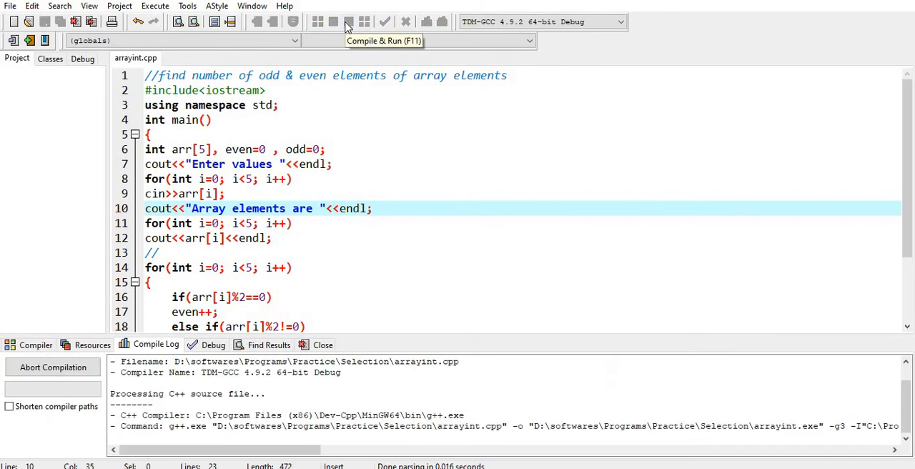
# Compile and run with inputs 2, 4, 6, 5, 9, getting 2 odd and 3 even.
pyautogui.click(348, 22)
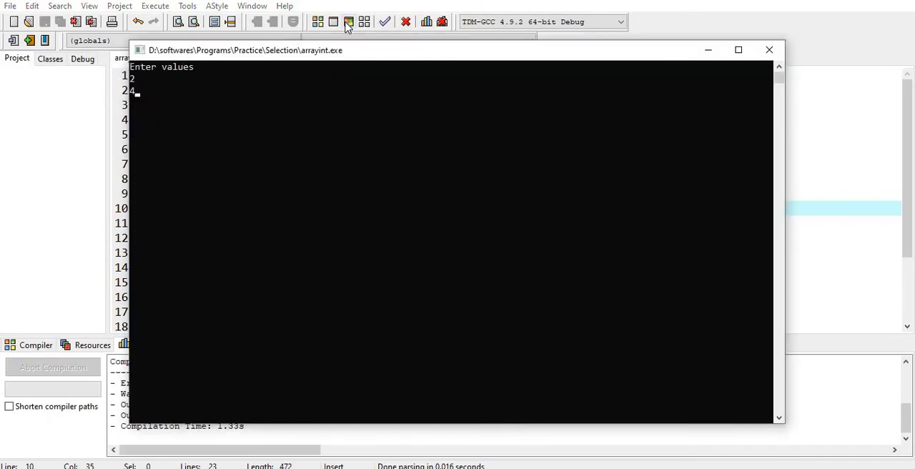
pyautogui.write('6')
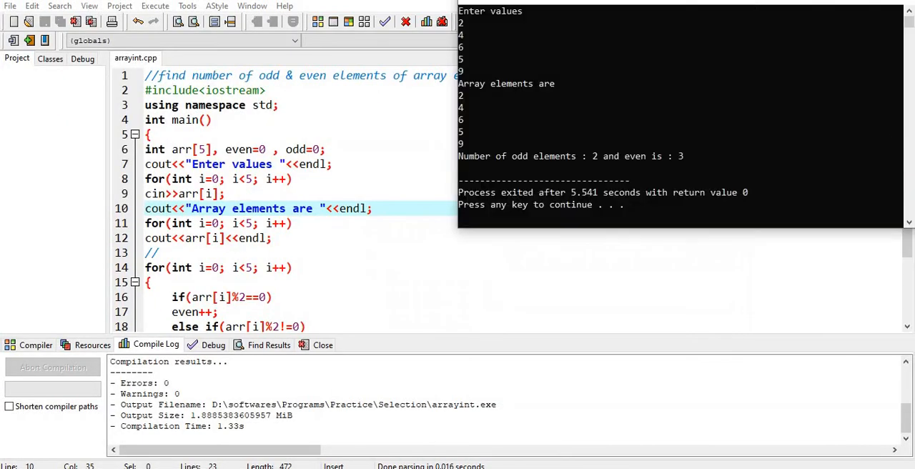
pyautogui.moveTo(598, 95)
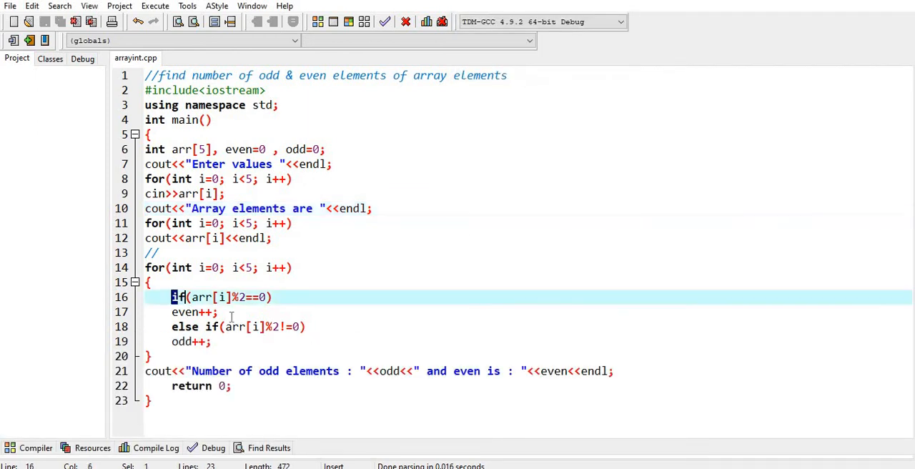
# Close the console window and place the cursor on the even++ line.
pyautogui.click(245, 311)
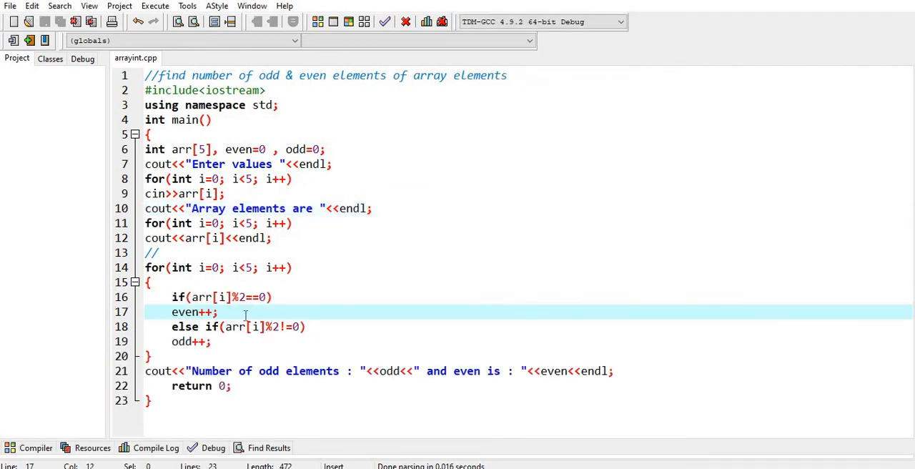